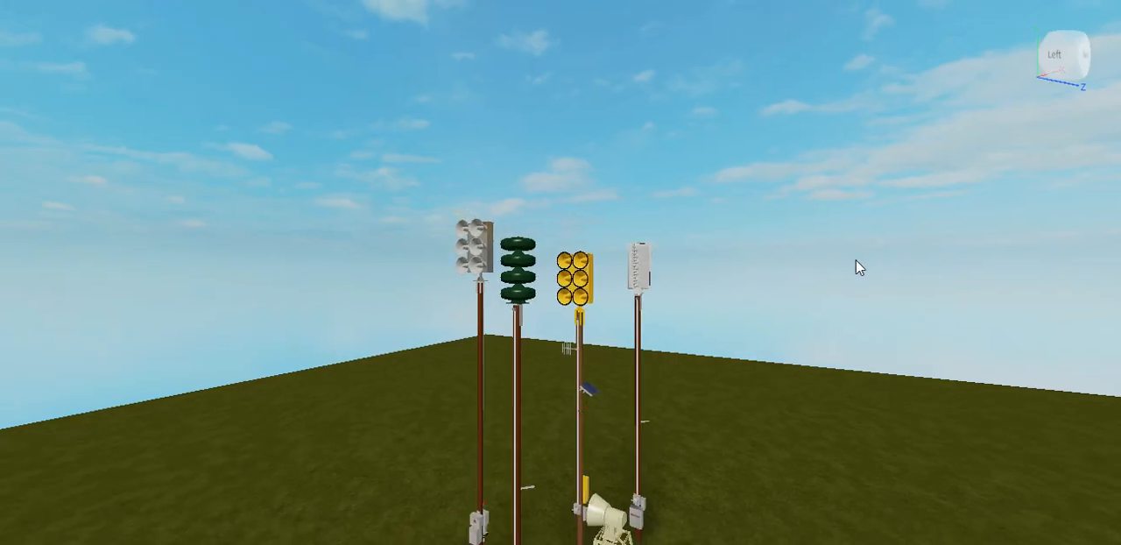
mouse_move(785, 226)
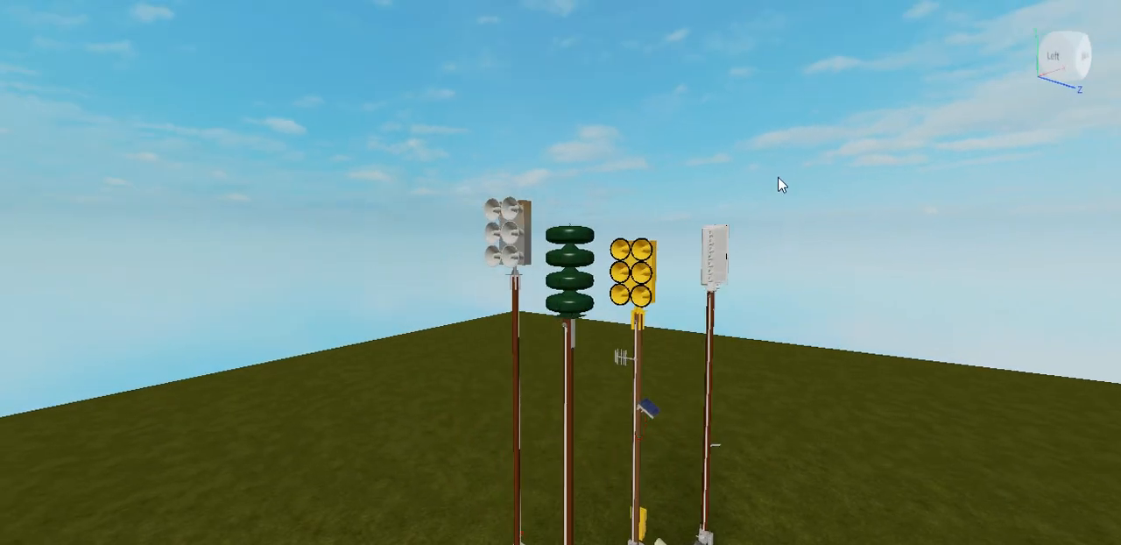
Step: Orbit the camera in closer to the three sirens, dismissing a stray object-actions menu
right_click(780, 186)
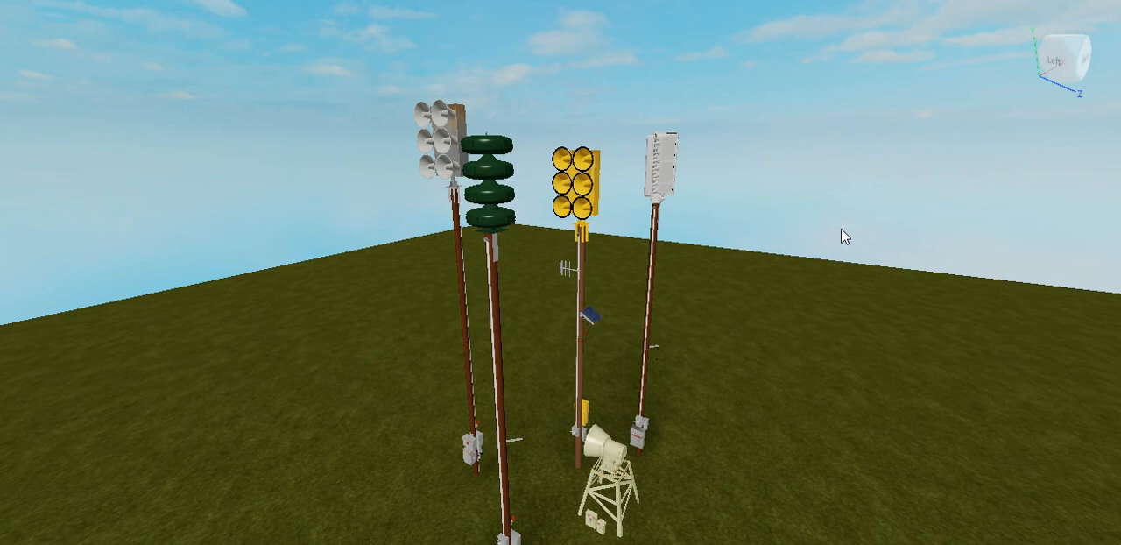
mouse_move(834, 224)
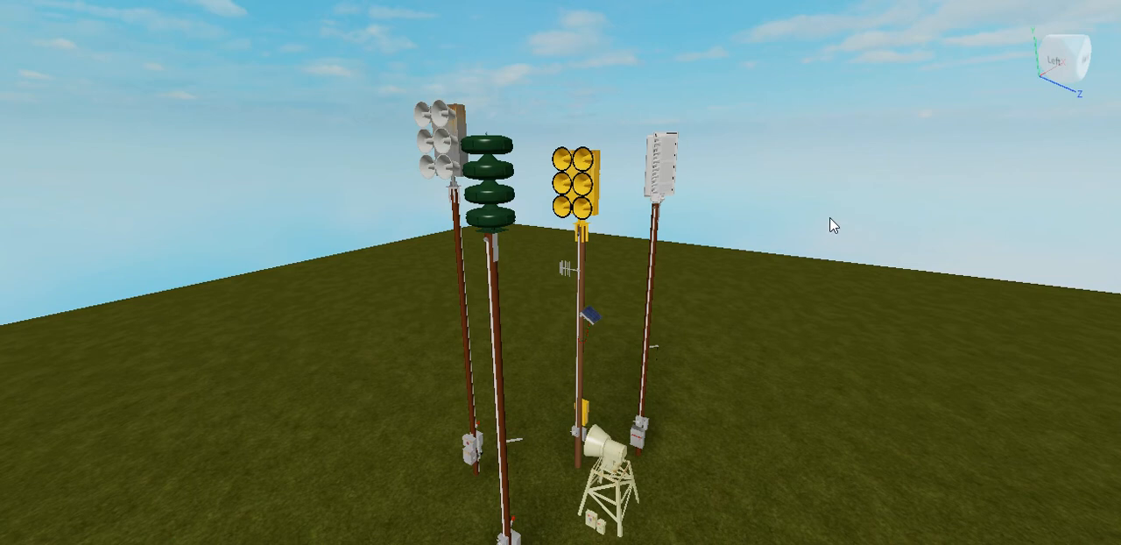
mouse_move(907, 322)
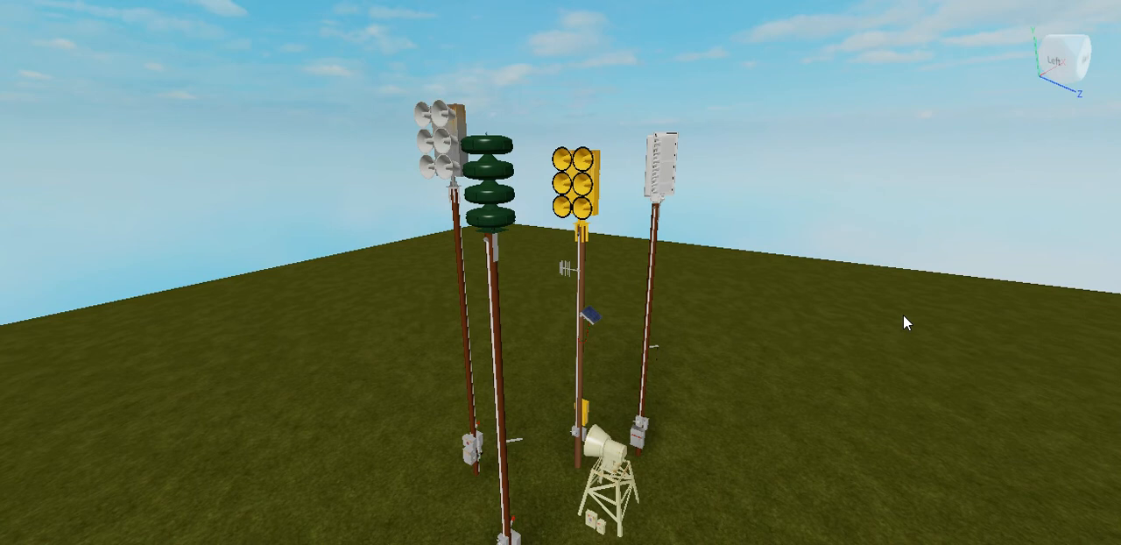
mouse_move(895, 322)
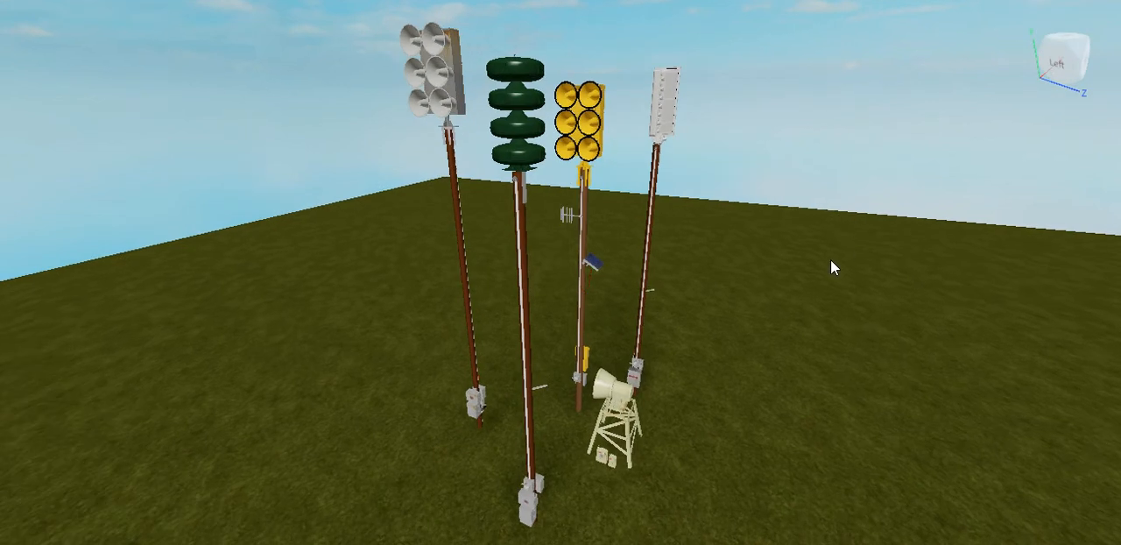
mouse_move(816, 238)
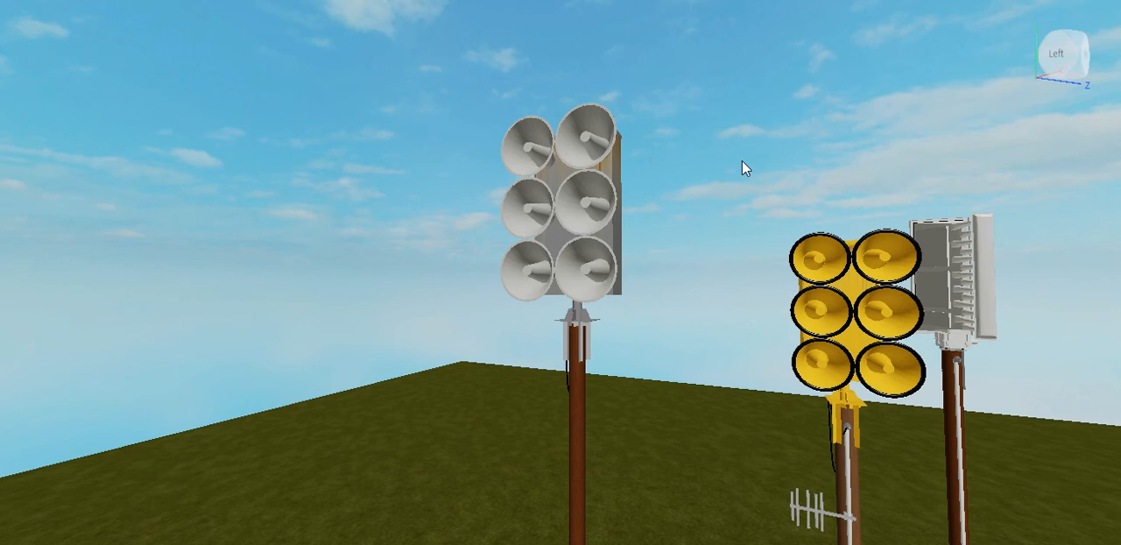
mouse_move(729, 143)
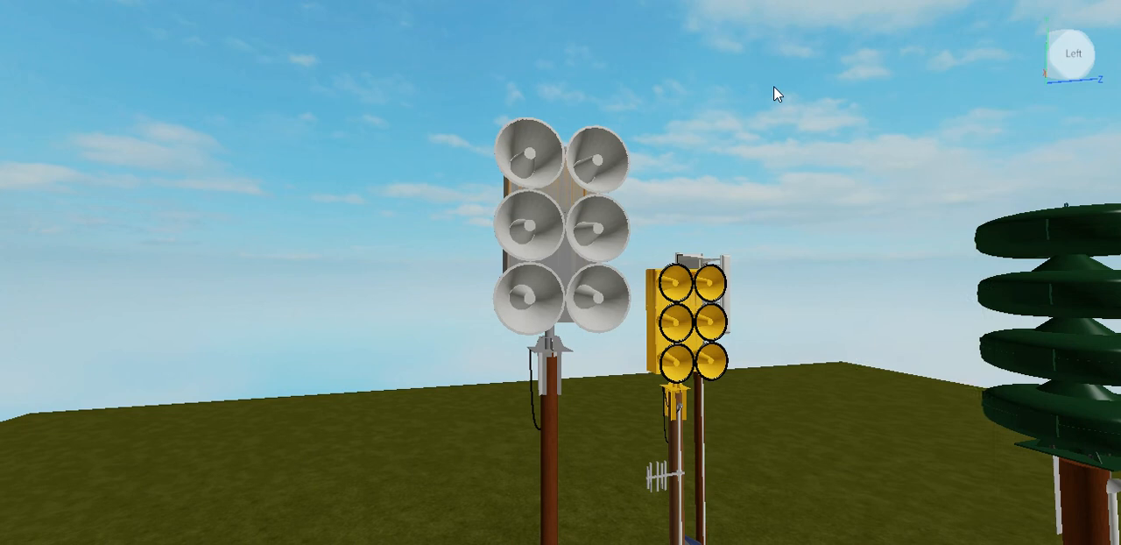
mouse_move(739, 121)
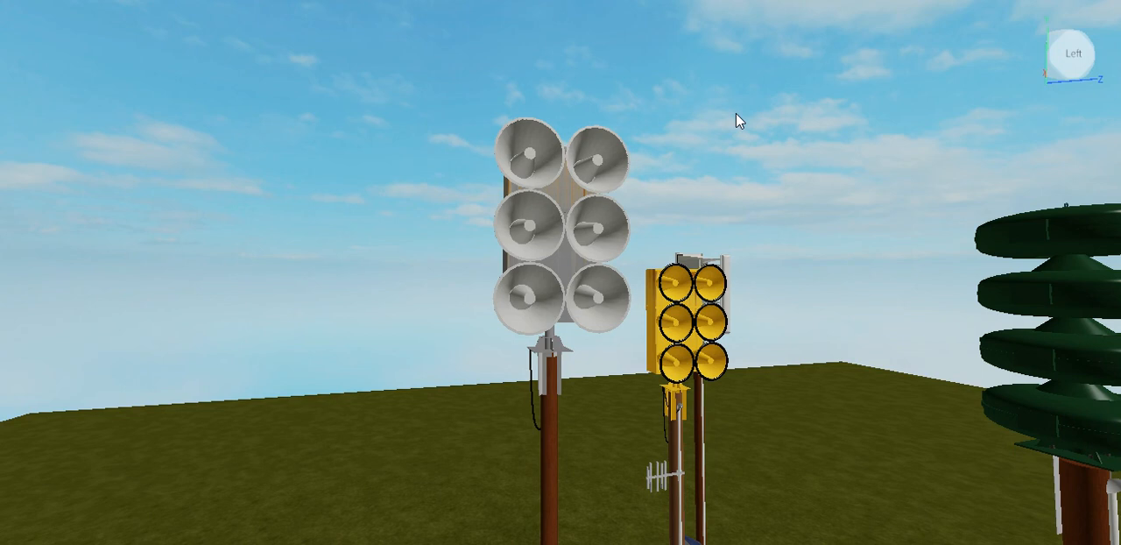
mouse_move(697, 166)
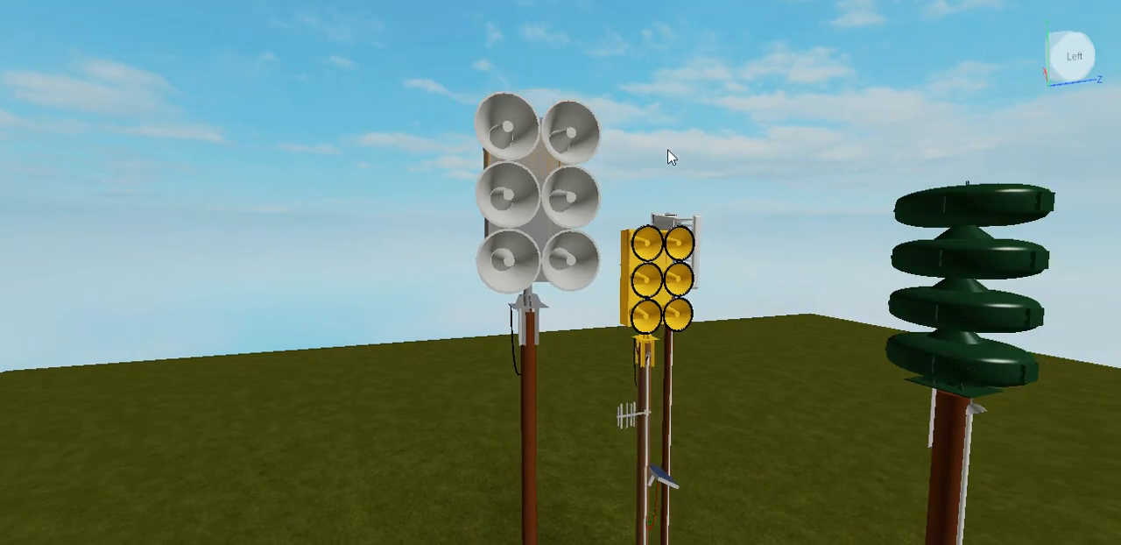
right_click(669, 156)
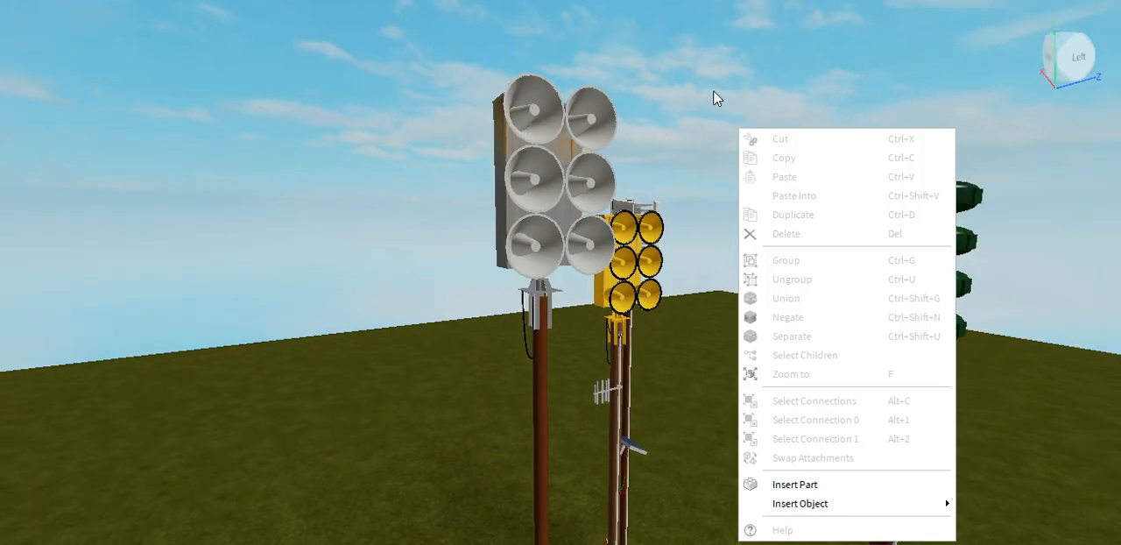
left_click(716, 97)
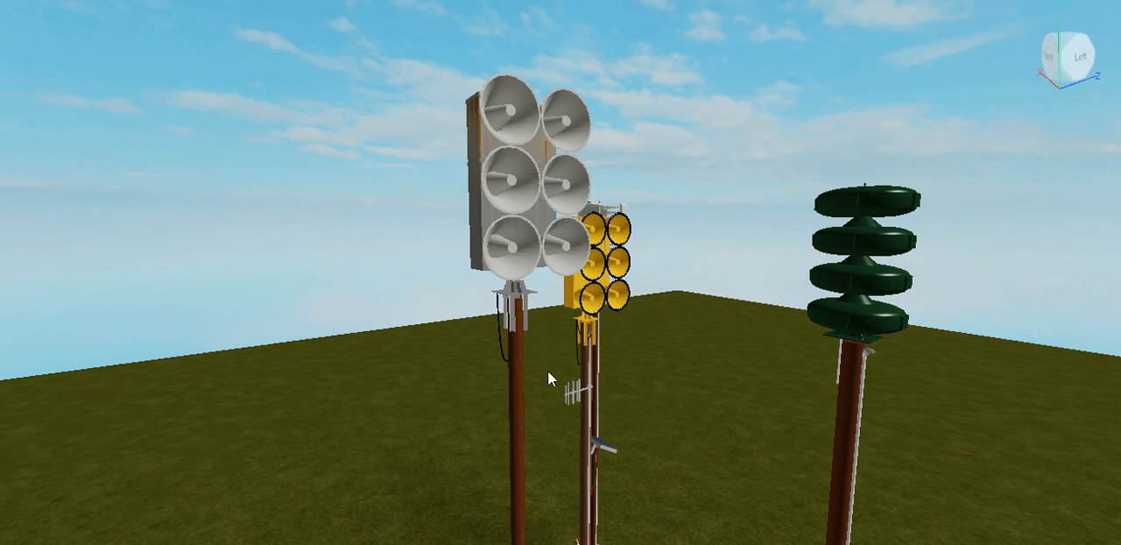
mouse_move(634, 221)
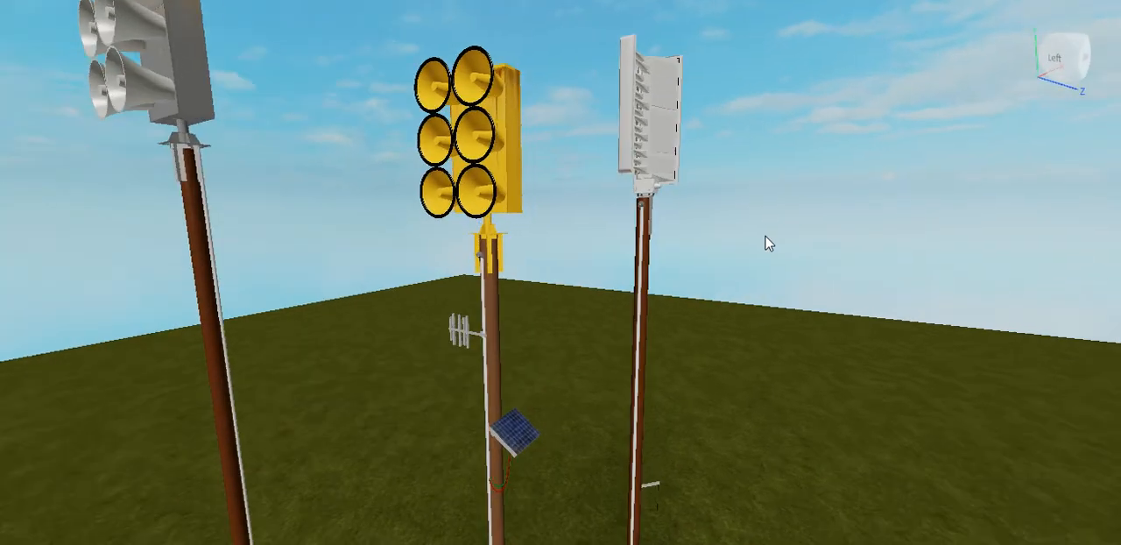
left_click_drag(768, 242, 637, 259)
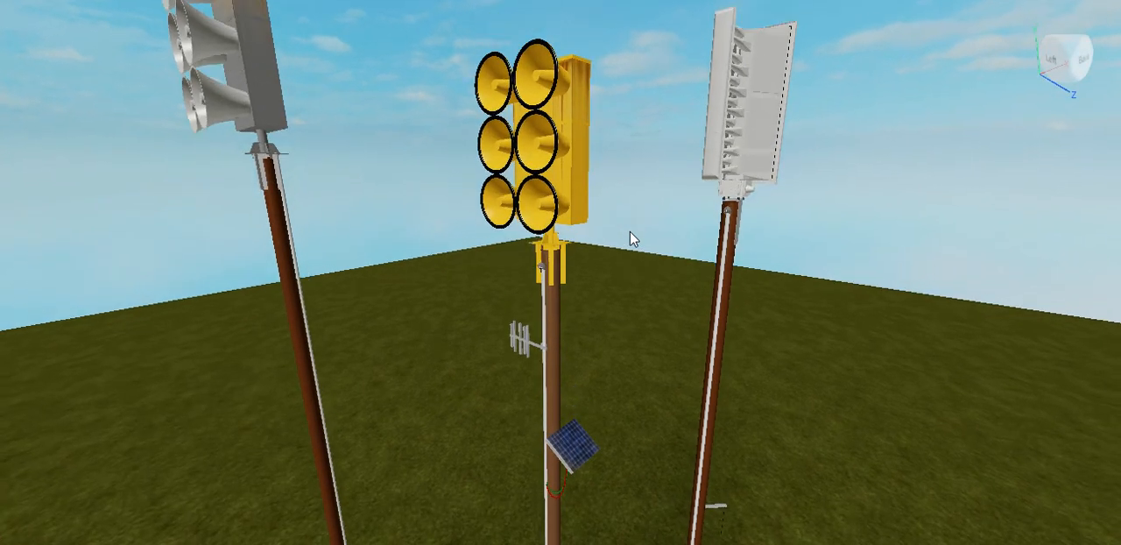
mouse_move(662, 303)
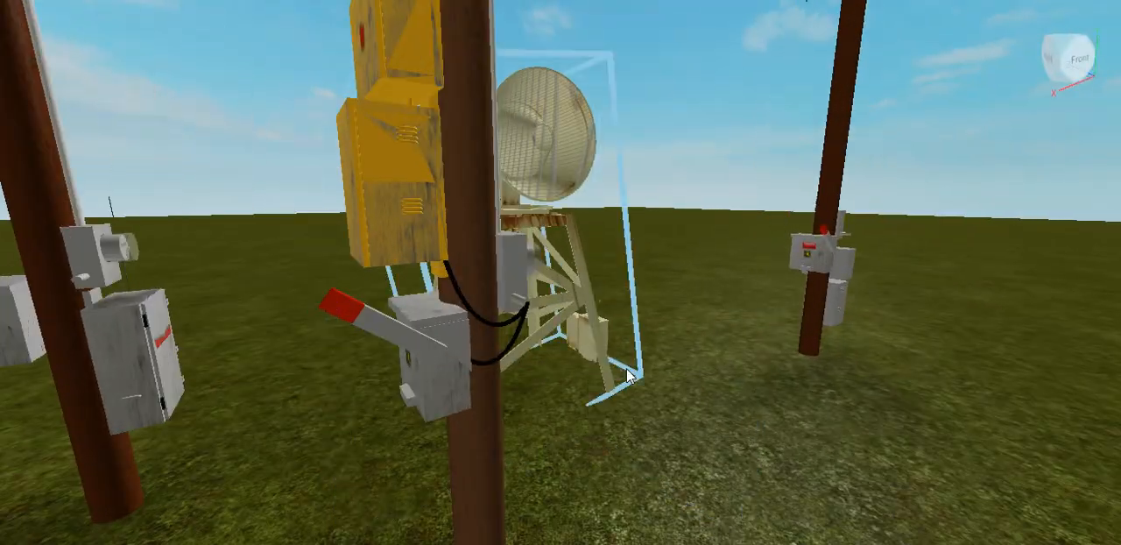
left_click_drag(630, 376, 508, 307)
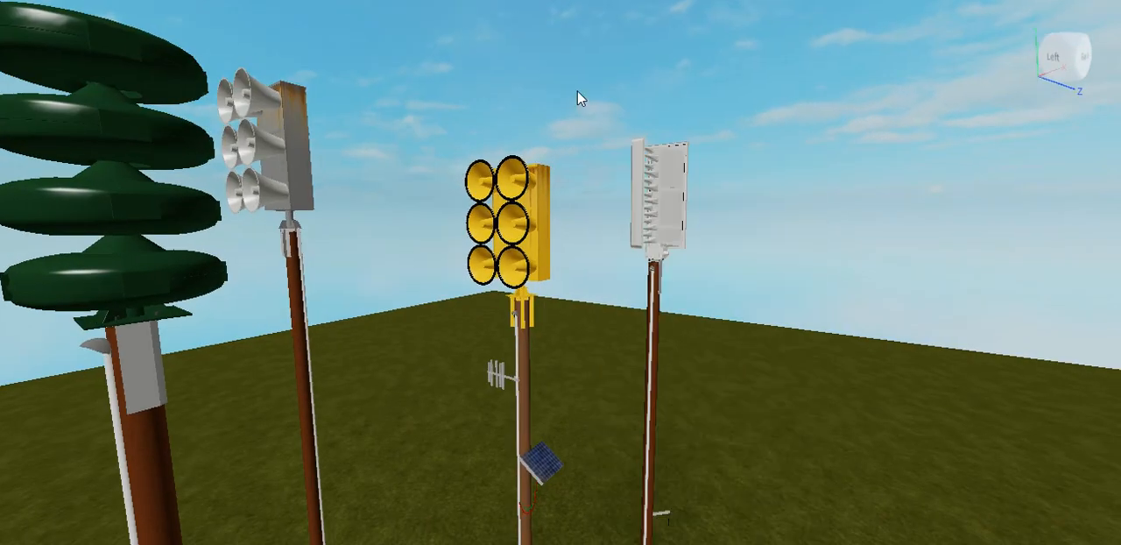
mouse_move(606, 119)
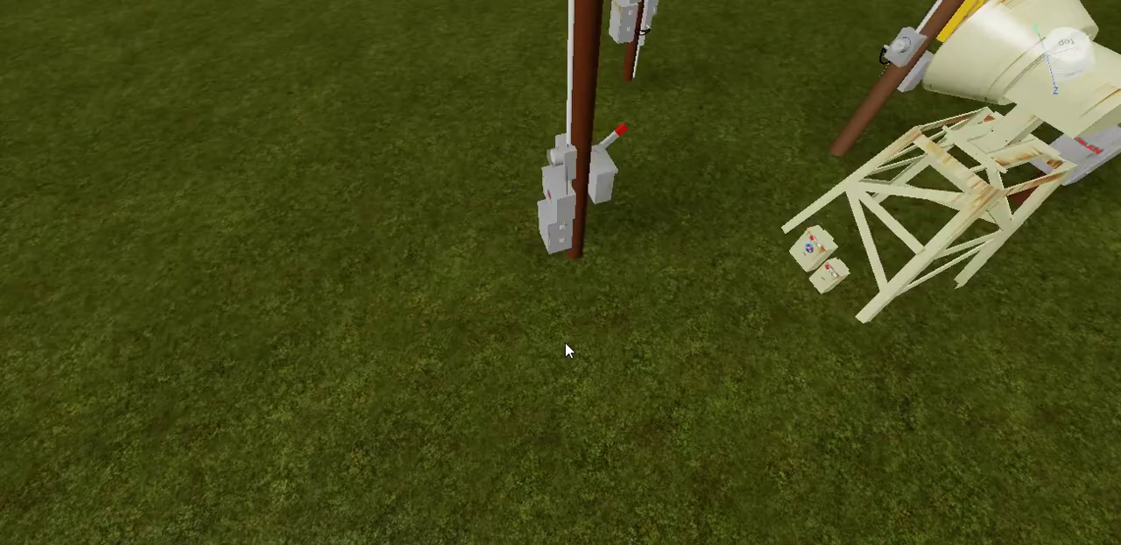
Step: Raise the camera above the baseplate to look down across all four sirens
left_click_drag(564, 350, 644, 421)
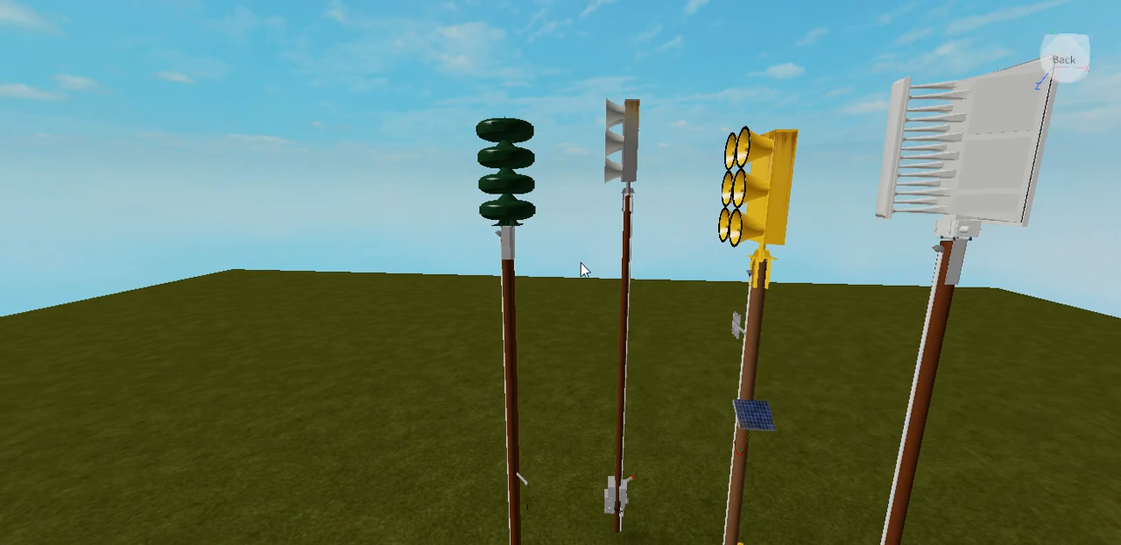
mouse_move(585, 243)
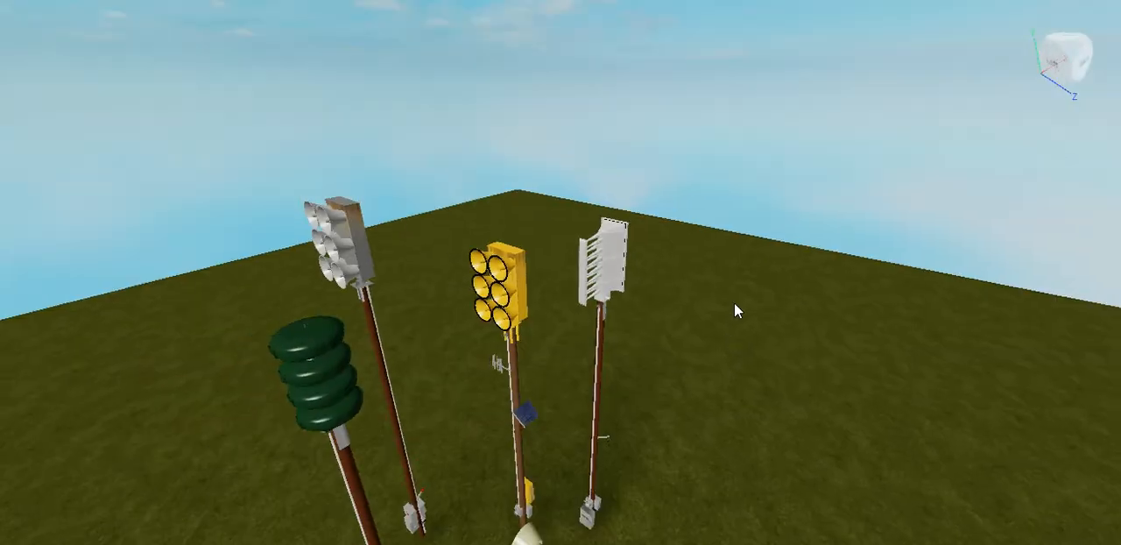
Step: Lower the camera to ground level facing the four sirens head-on
left_click_drag(736, 310, 788, 389)
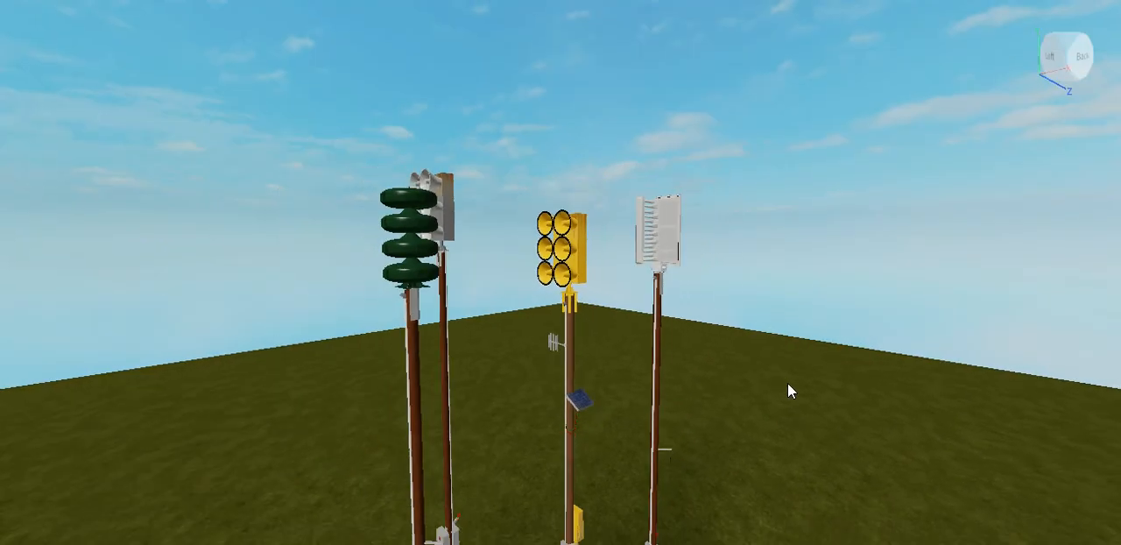
mouse_move(799, 310)
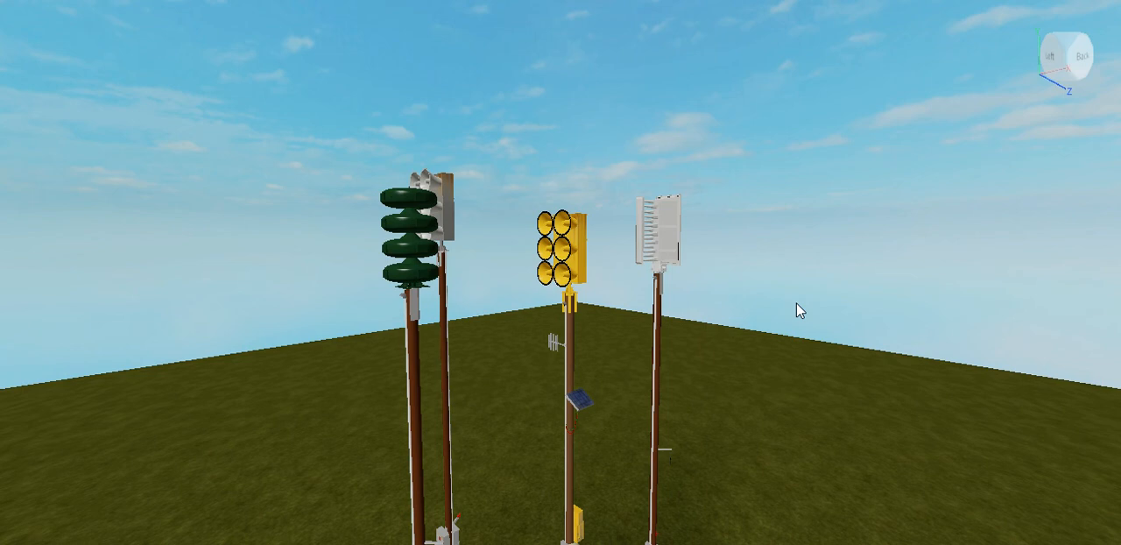
mouse_move(833, 275)
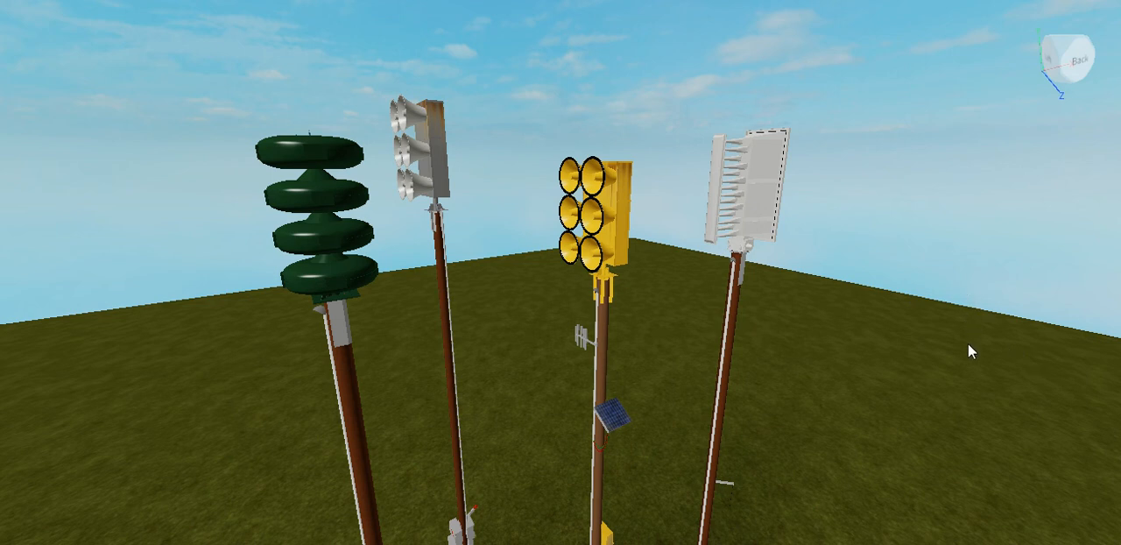
mouse_move(1067, 431)
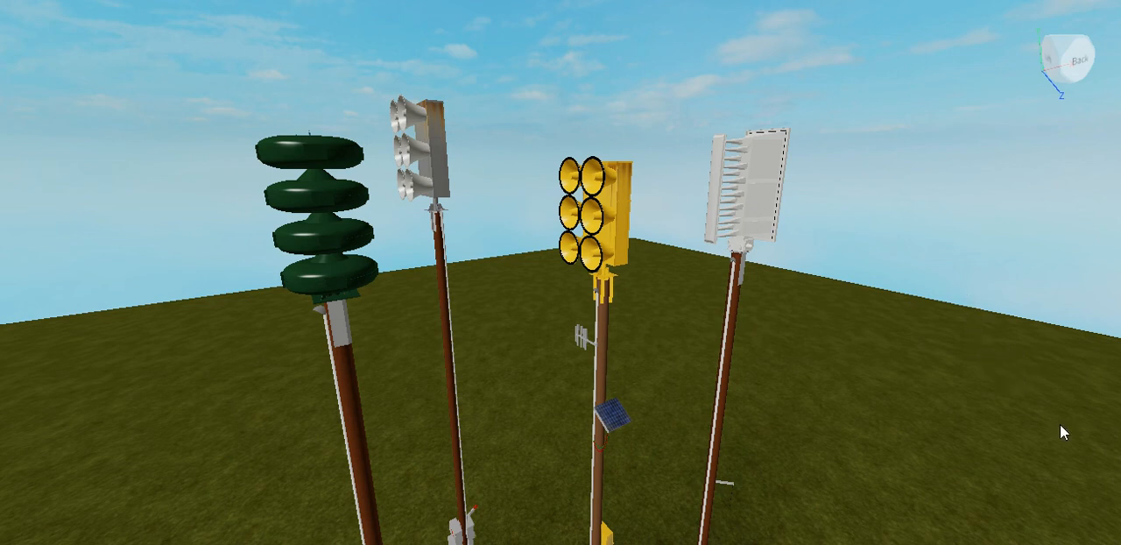